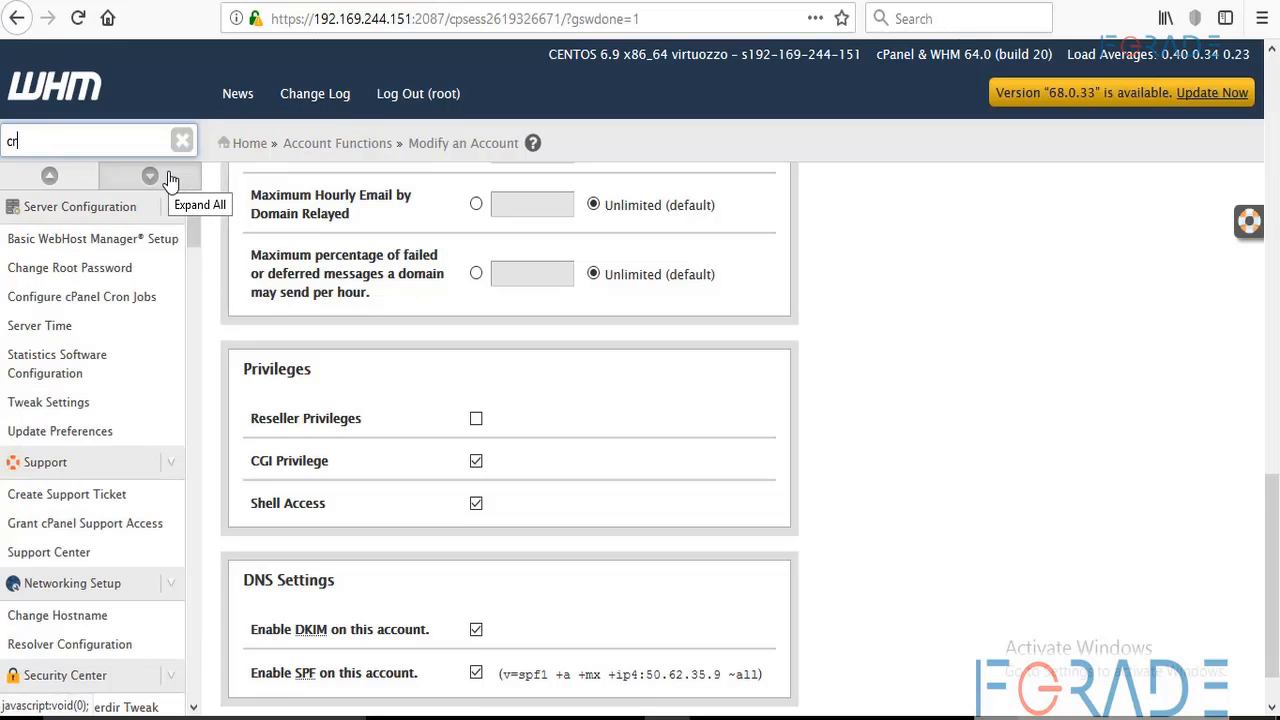
Search the WHM sidebar for 'create' and open Create a New Account.
text(create)
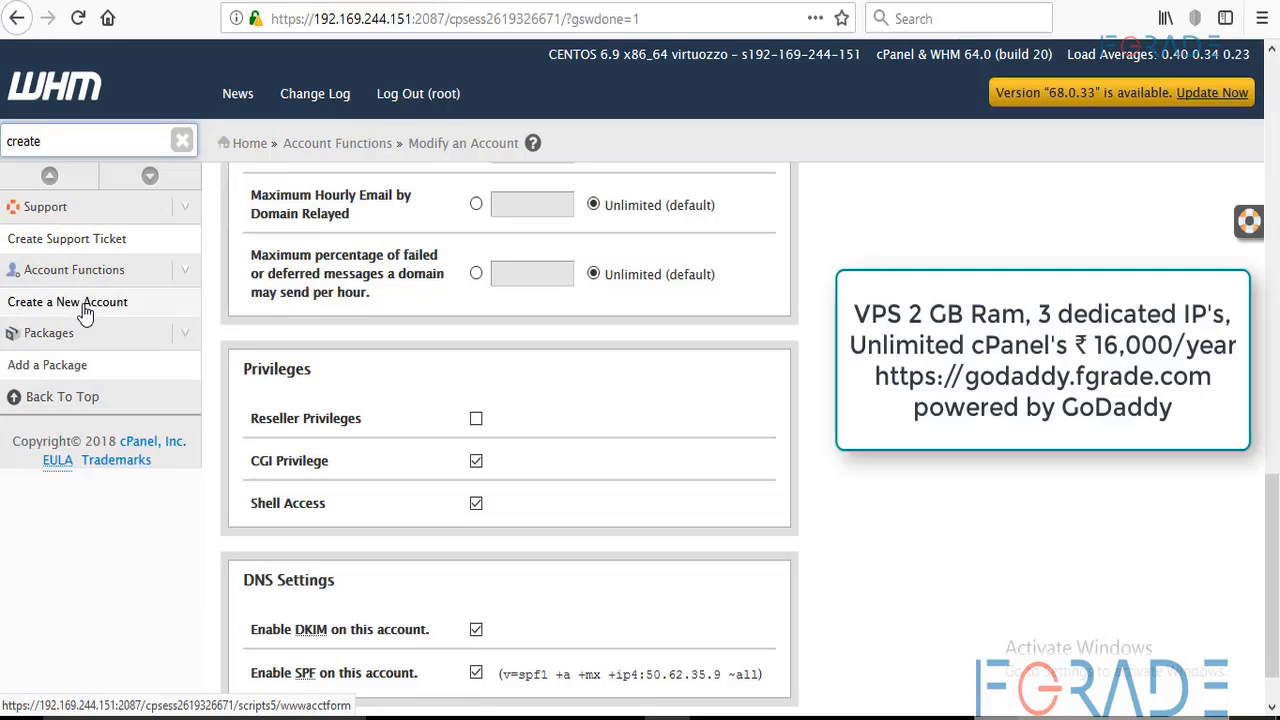
click(67, 301)
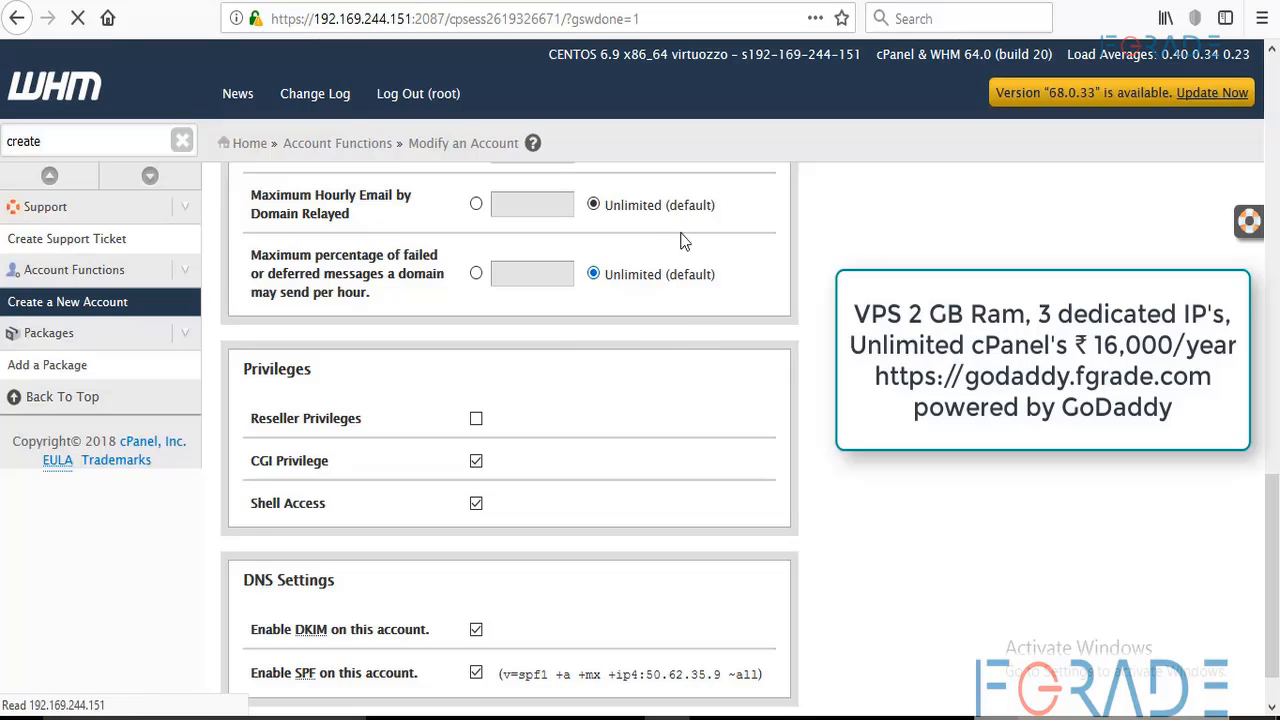
click(67, 301)
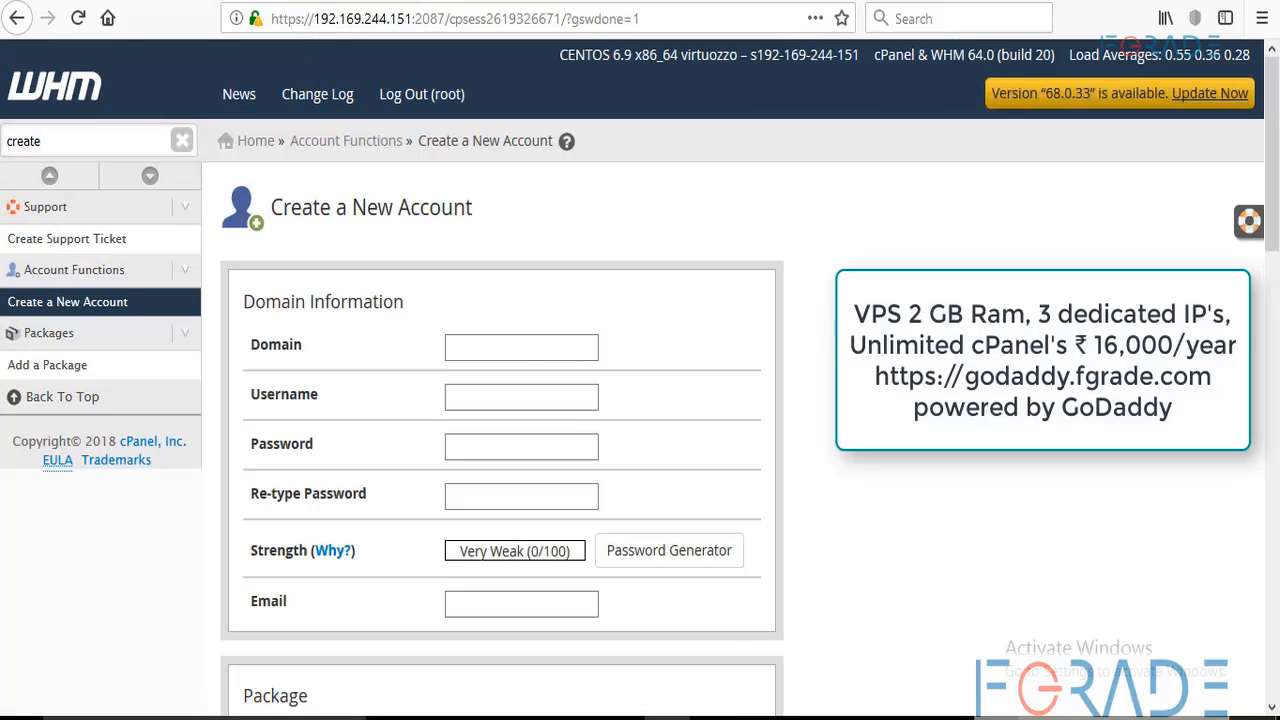
click(521, 346)
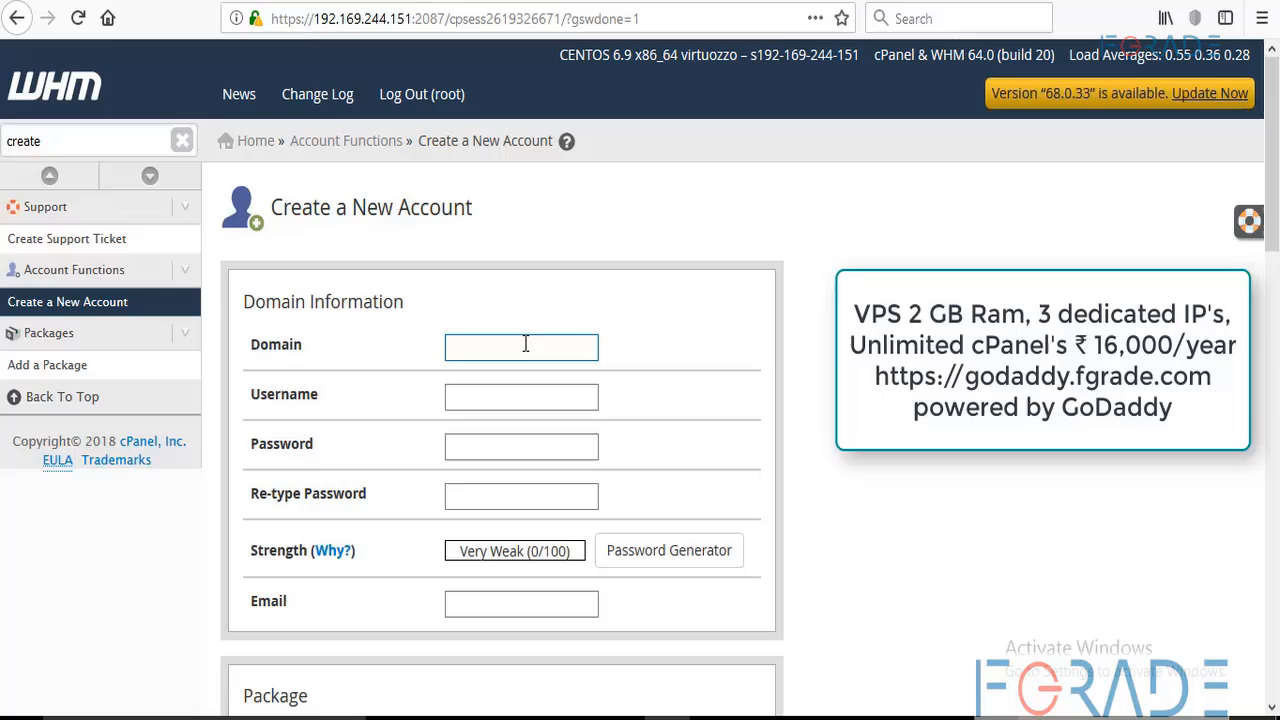
text(fgrade.com)
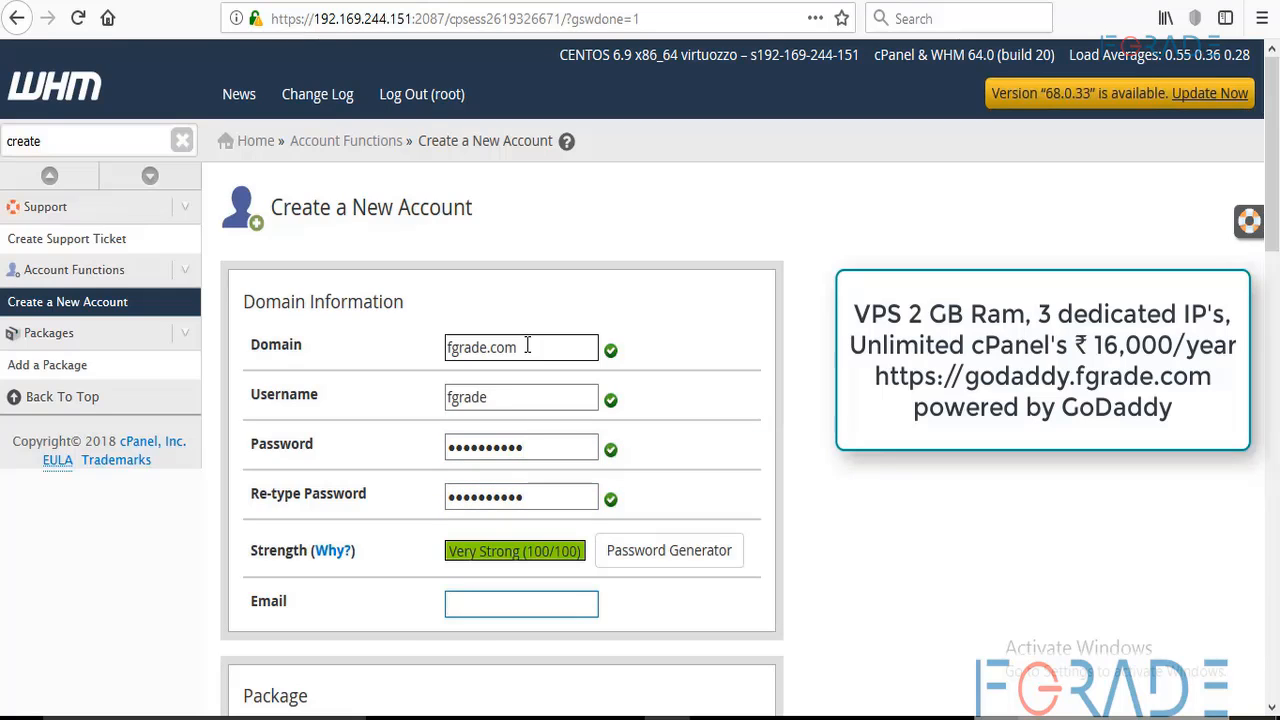
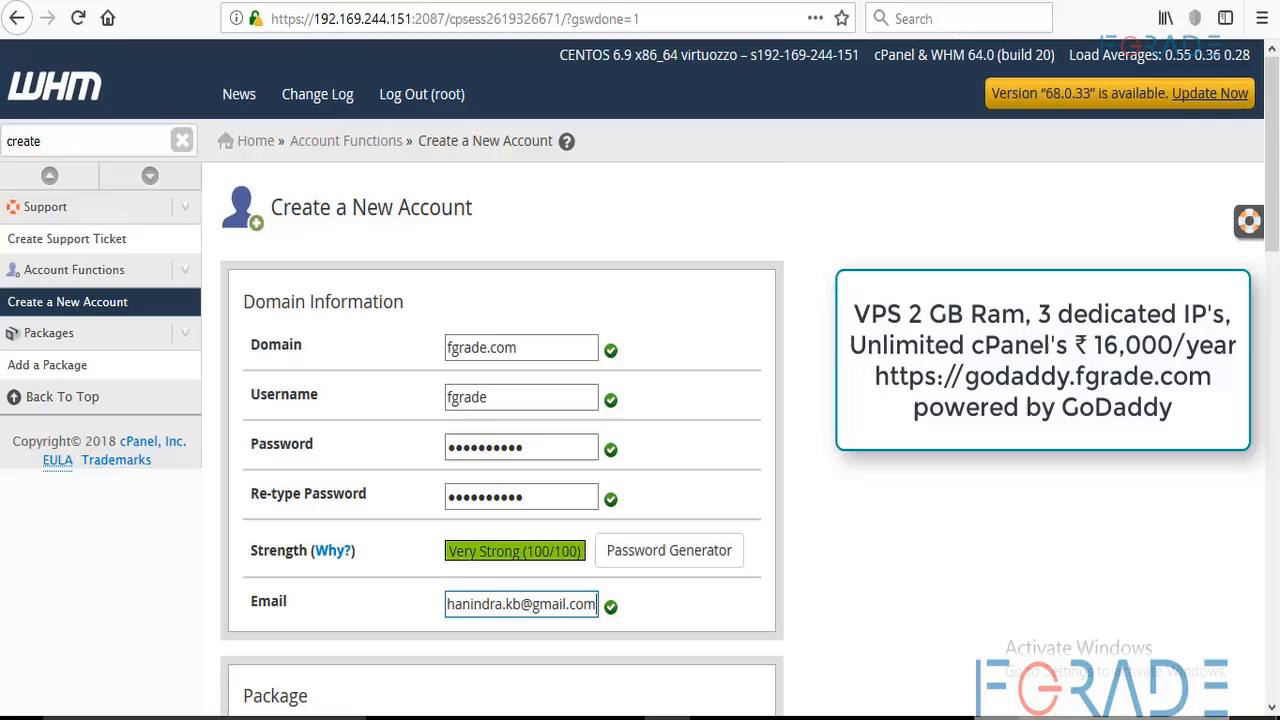
scroll(down, 3)
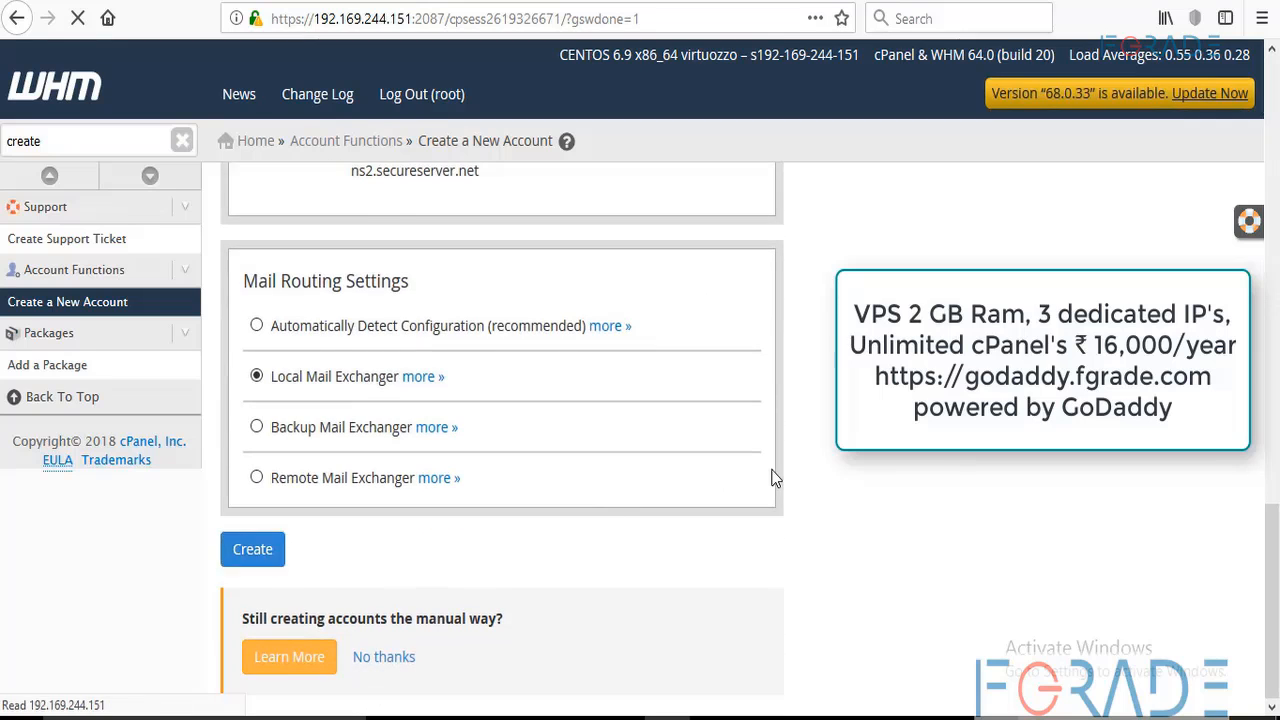
click(252, 549)
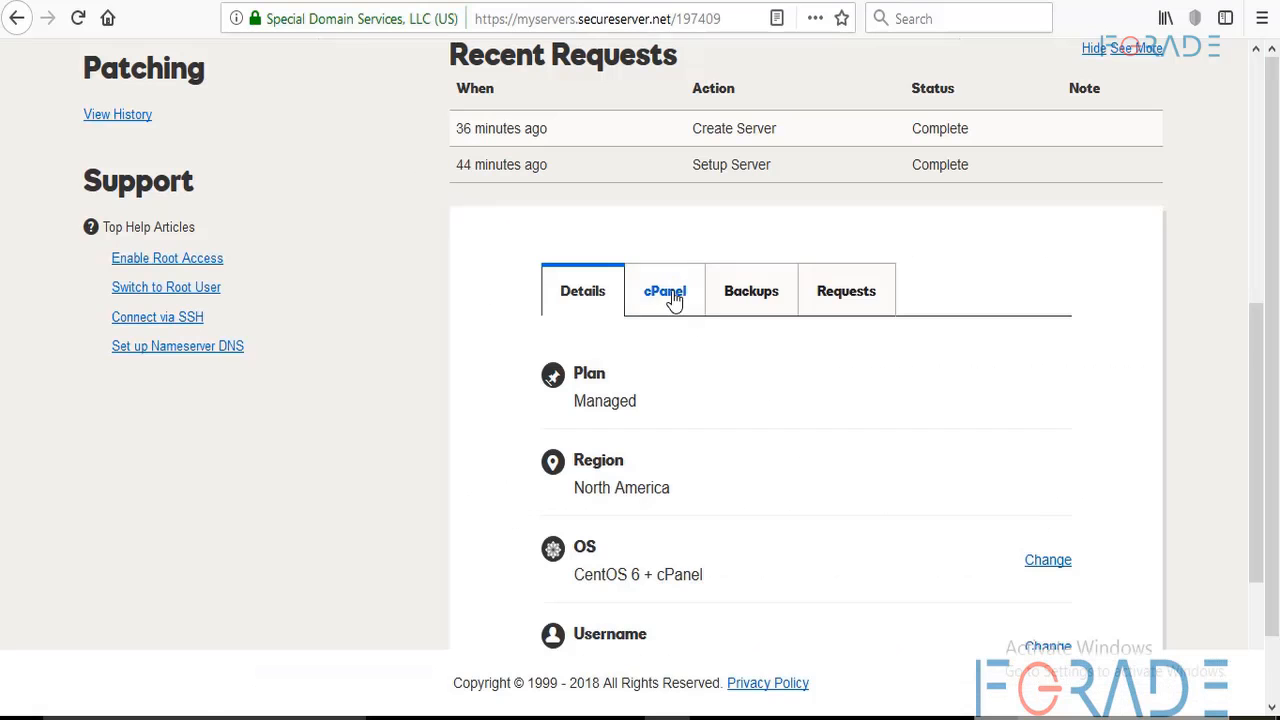
Find fgrade.com under cPanel Sites in the GoDaddy dashboard and open its cPanel.
click(664, 291)
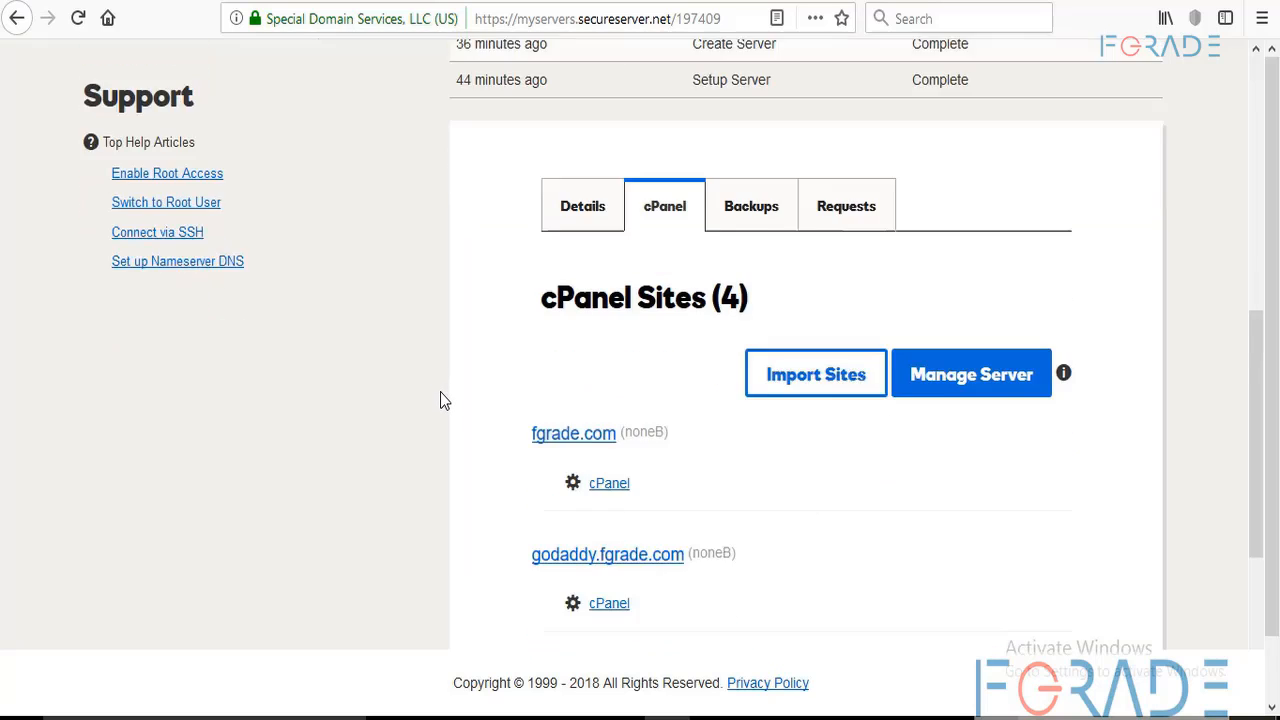
scroll(down, 3)
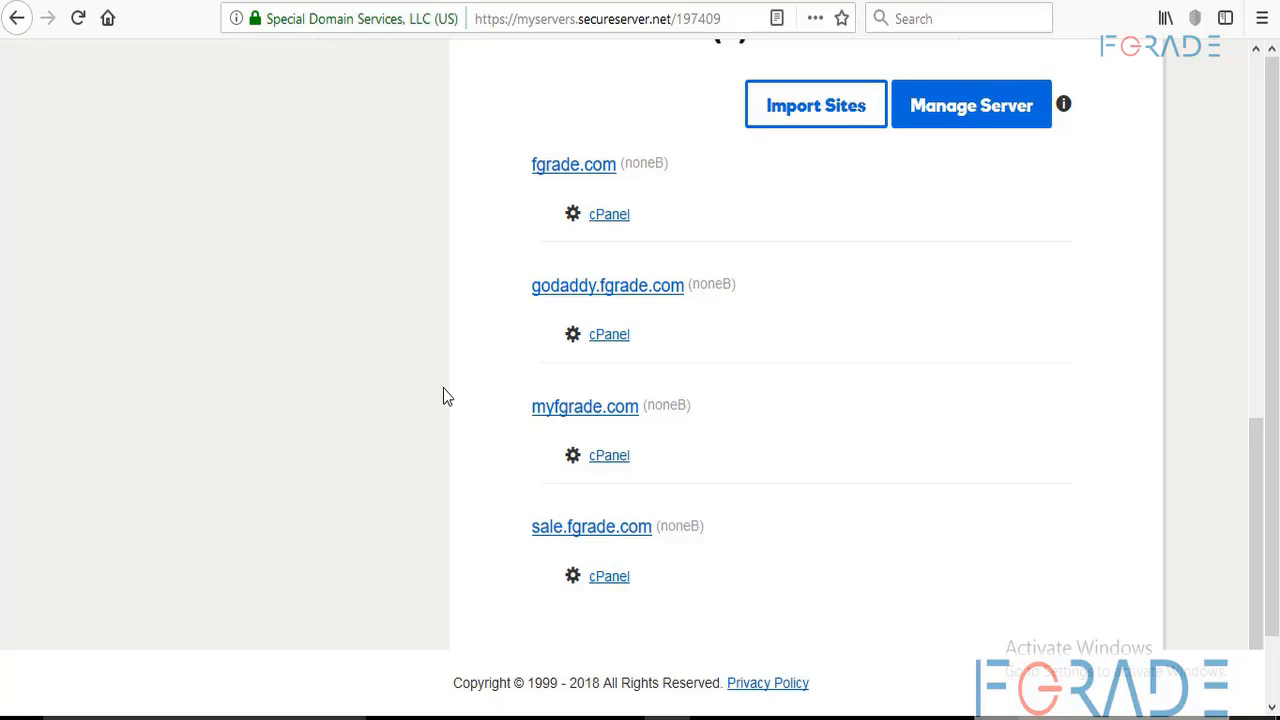
click(609, 214)
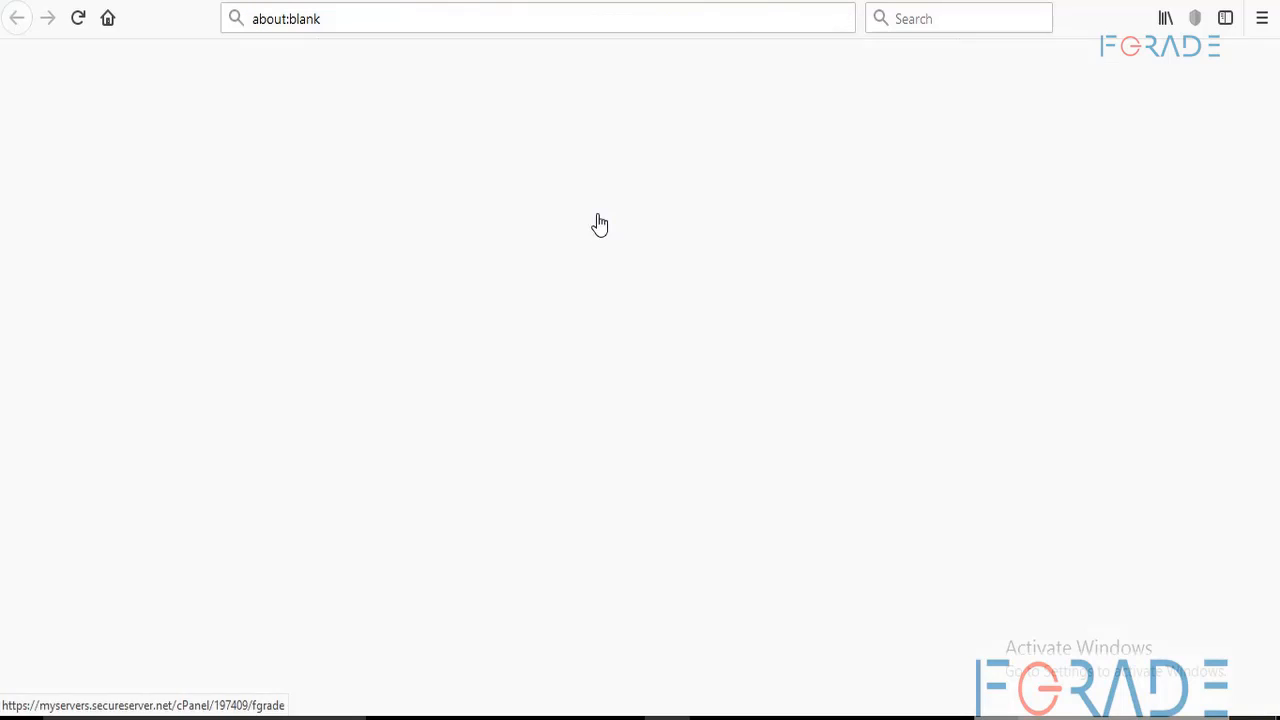